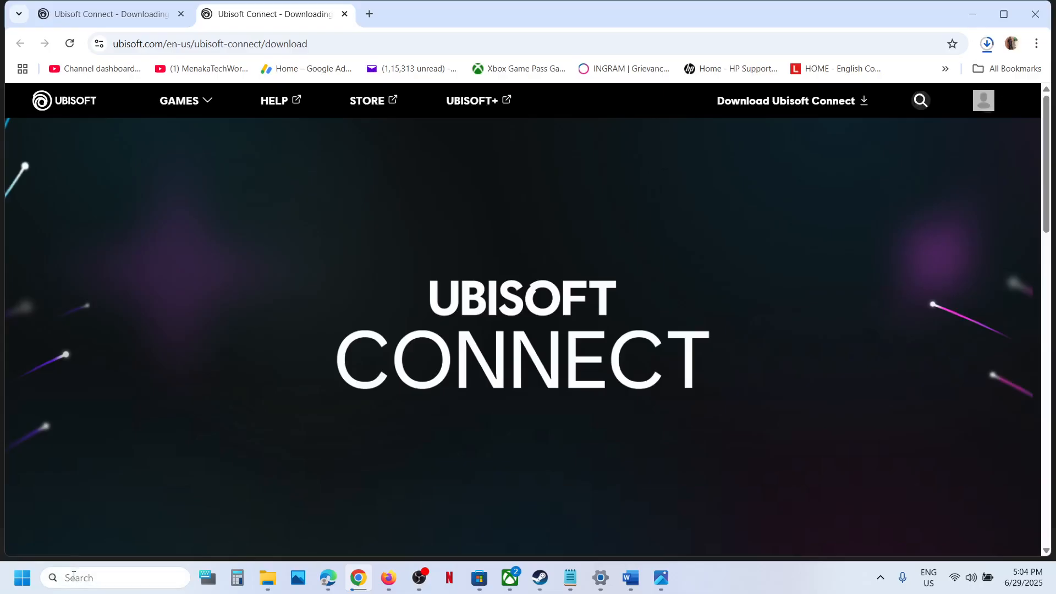
Search 'cmd' from Start to launch an administrator Command Prompt.
{"action": "type", "text": "cmd"}
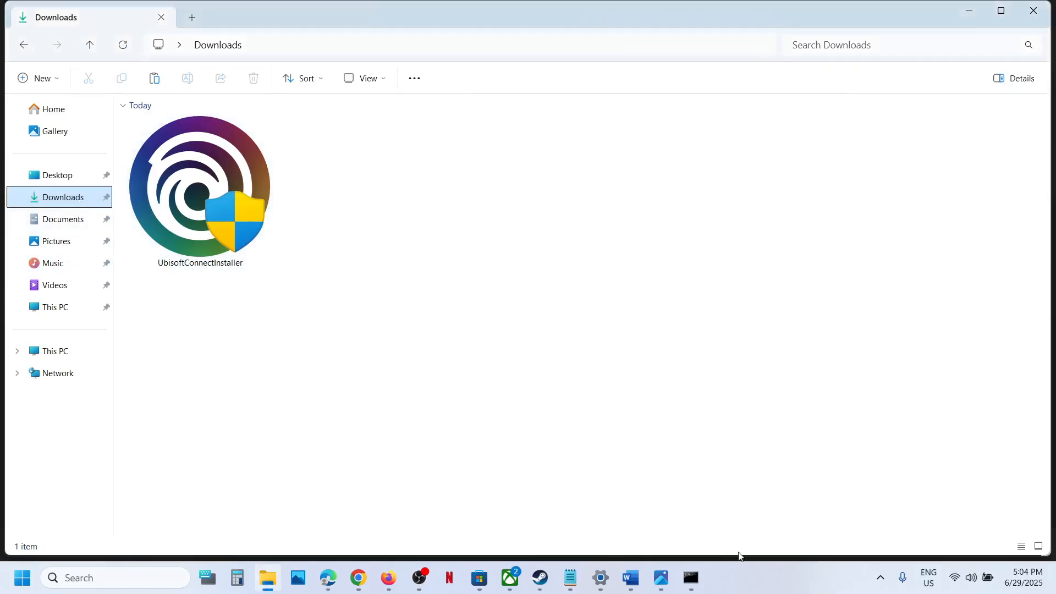
Enter the full path C:\Users\Test\Downloads\UbisoftConnectInstaller.exe at the admin prompt.
{"action": "left_click", "coordinate": [691, 578]}
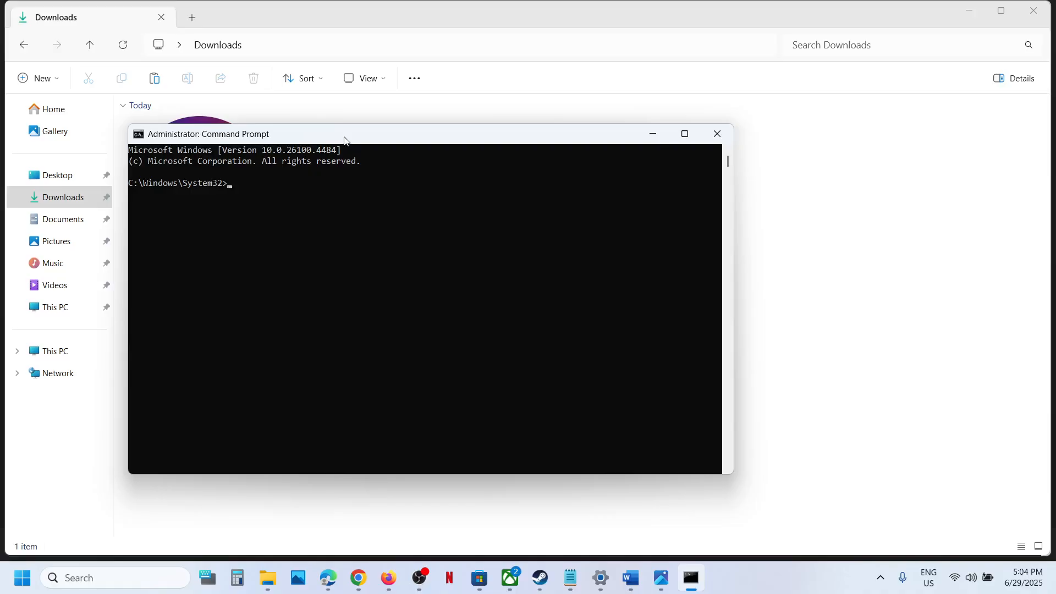
{"action": "right_click", "coordinate": [200, 187]}
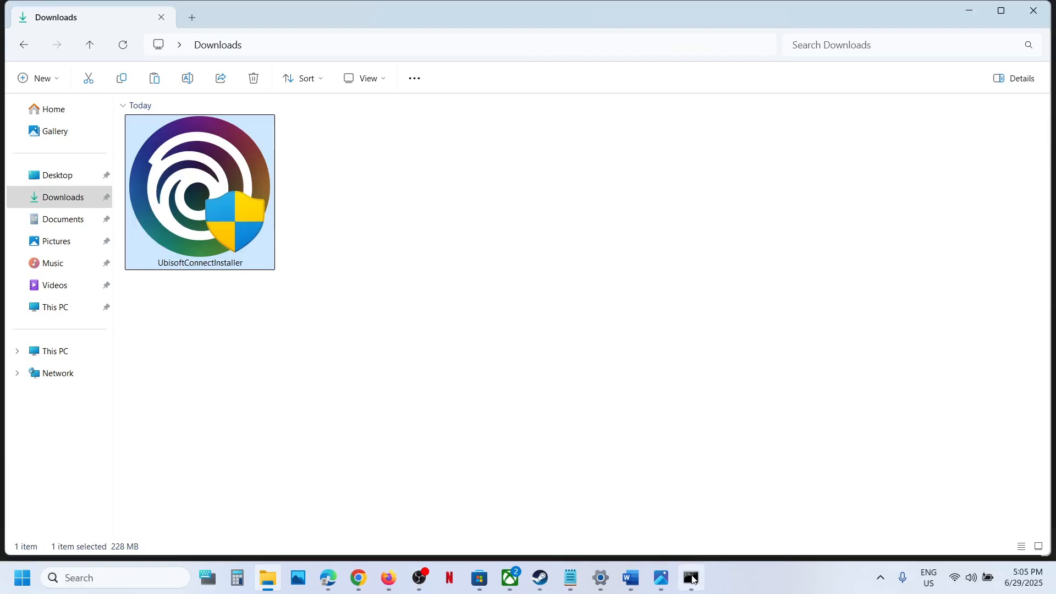
{"action": "left_click", "coordinate": [691, 577]}
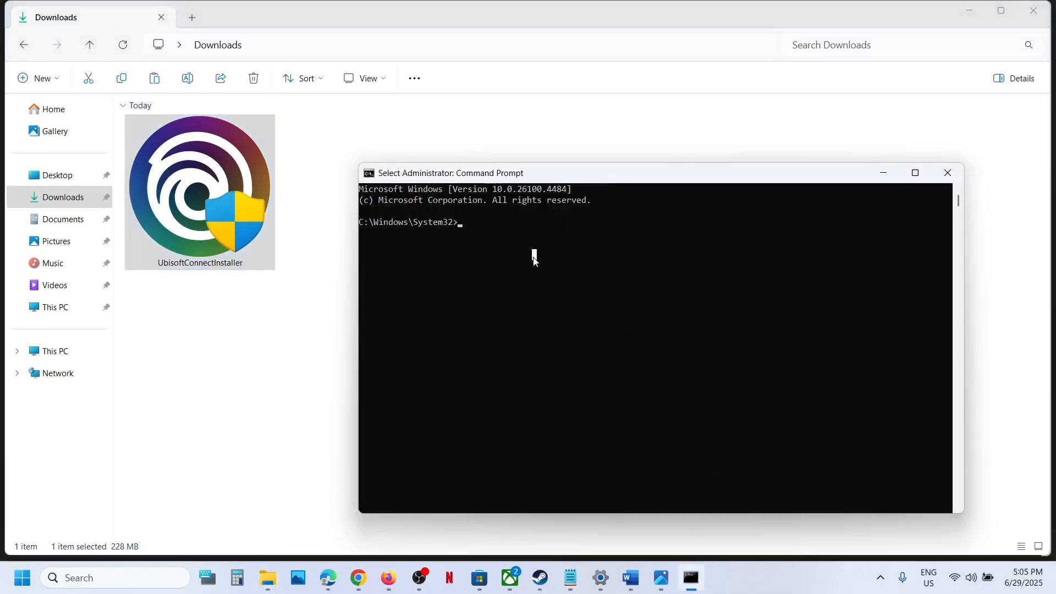
{"action": "type", "text": "C:\\Users\\Test\\Downloads\\UbisoftConnectInstaller.exe"}
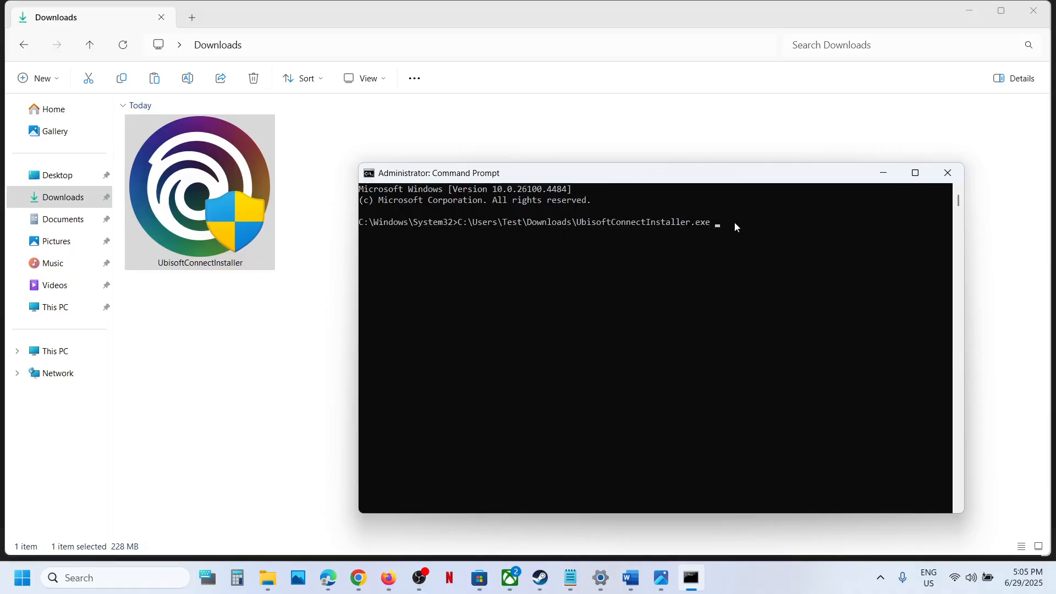
Copy the /NCRC switch from the Word document to append after the installer path.
{"action": "left_click", "coordinate": [630, 578]}
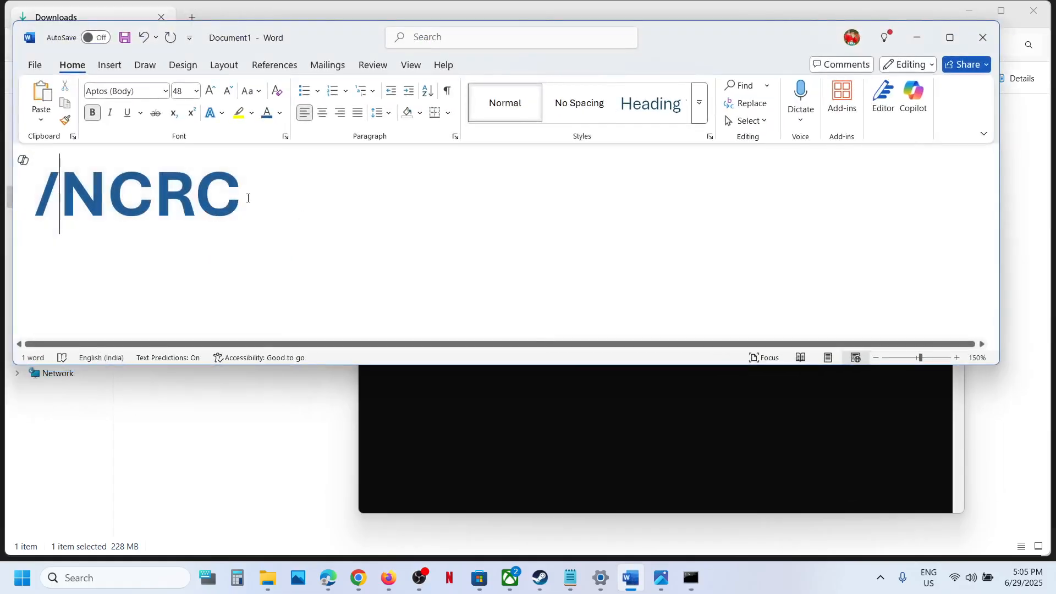
{"action": "double_click", "coordinate": [127, 196]}
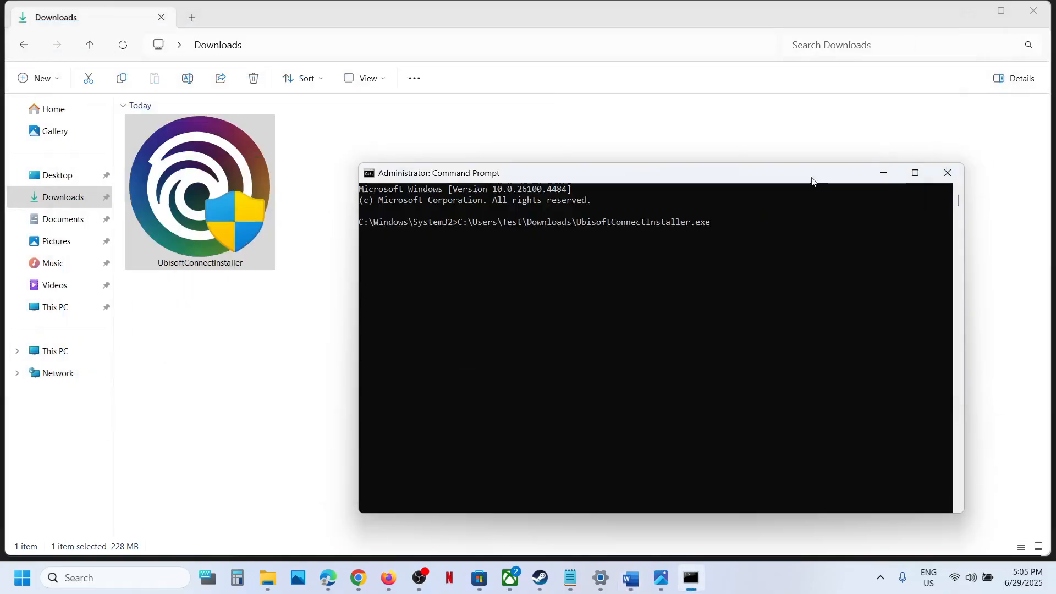
{"action": "mouse_move", "coordinate": [724, 231]}
{"action": "type", "text": " /NCRC"}
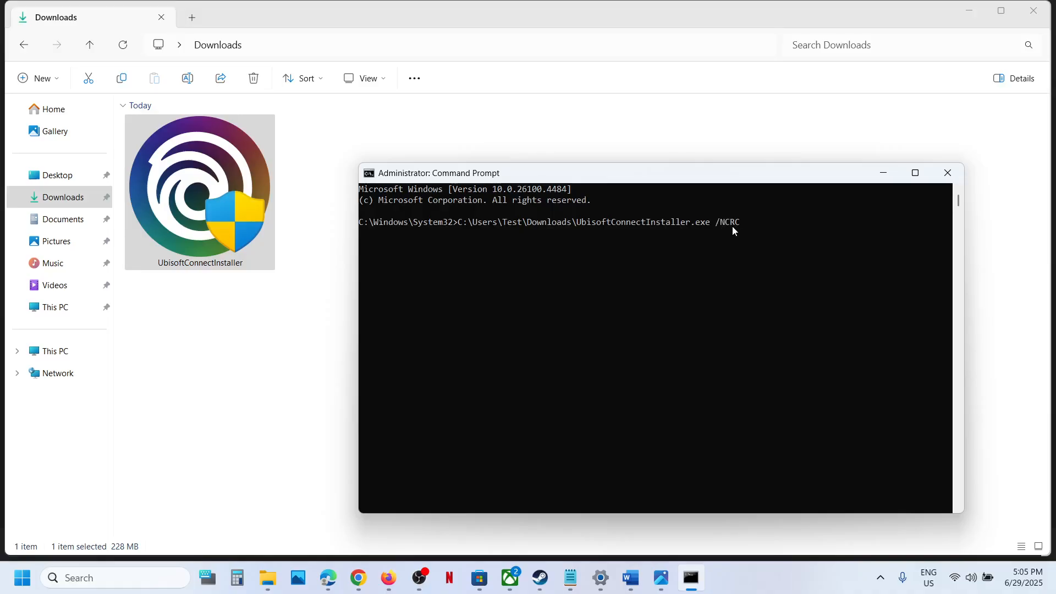
Run UbisoftConnectInstaller.exe /NCRC, bringing up the installer's language prompt set to English.
{"action": "key", "text": "Enter"}
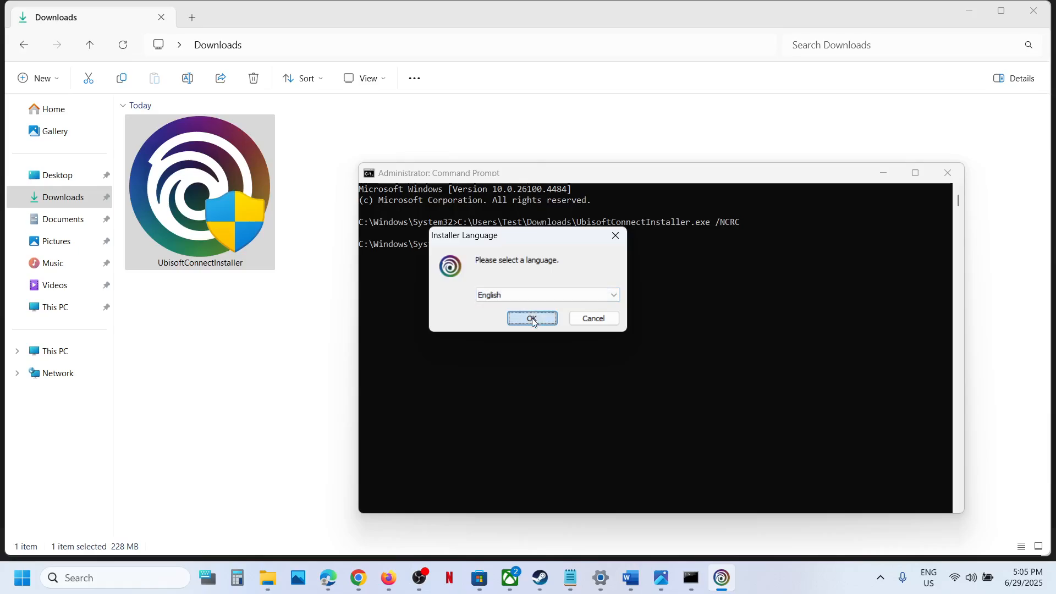
Confirm English, accept the license, and complete the Ubisoft Connect 165.0.12744 setup.
{"action": "left_click", "coordinate": [533, 318]}
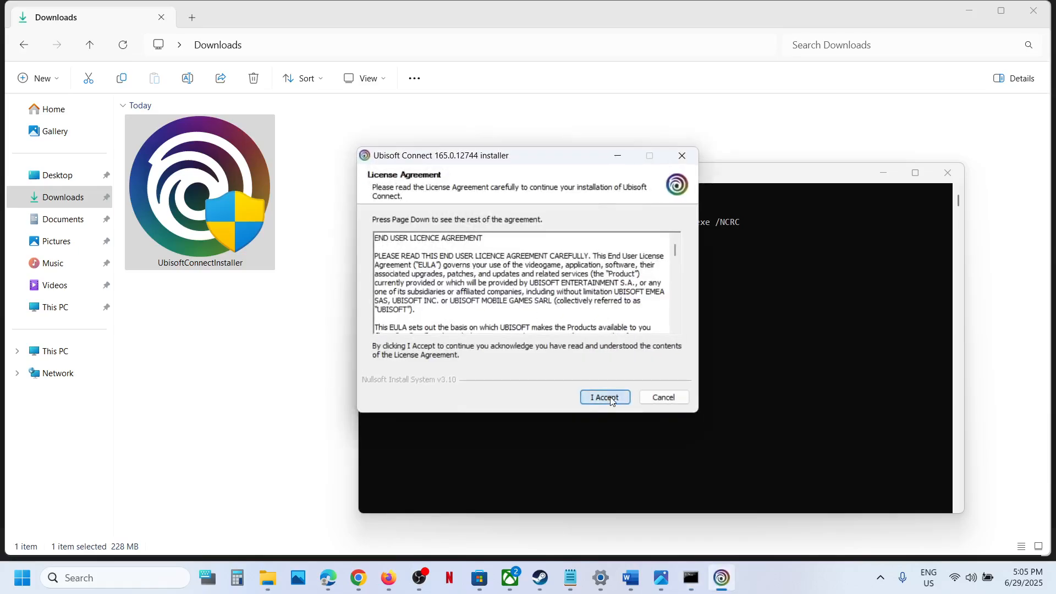
{"action": "left_click", "coordinate": [606, 397]}
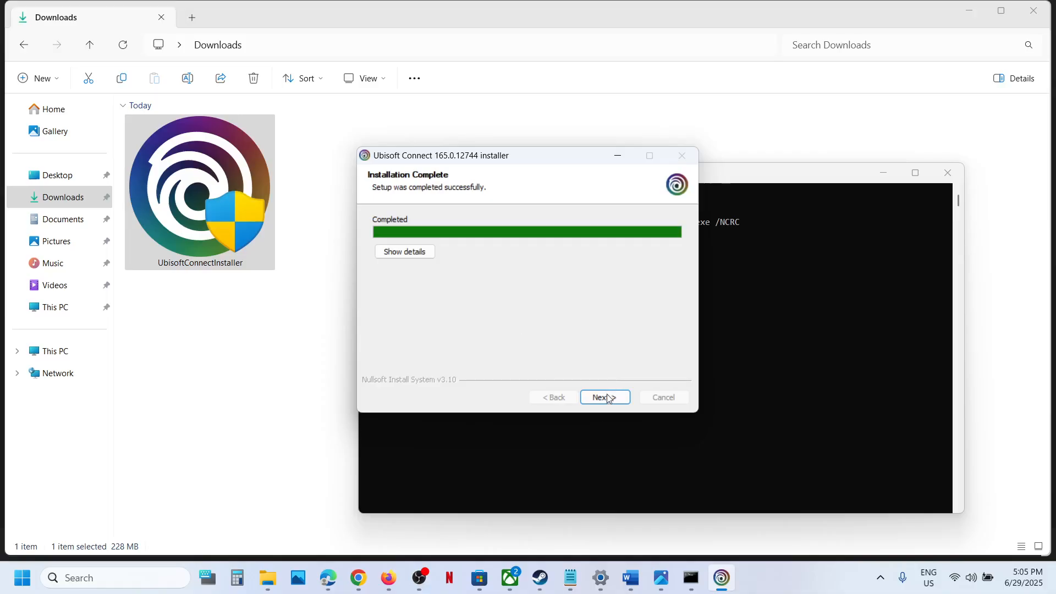
{"action": "left_click", "coordinate": [605, 397]}
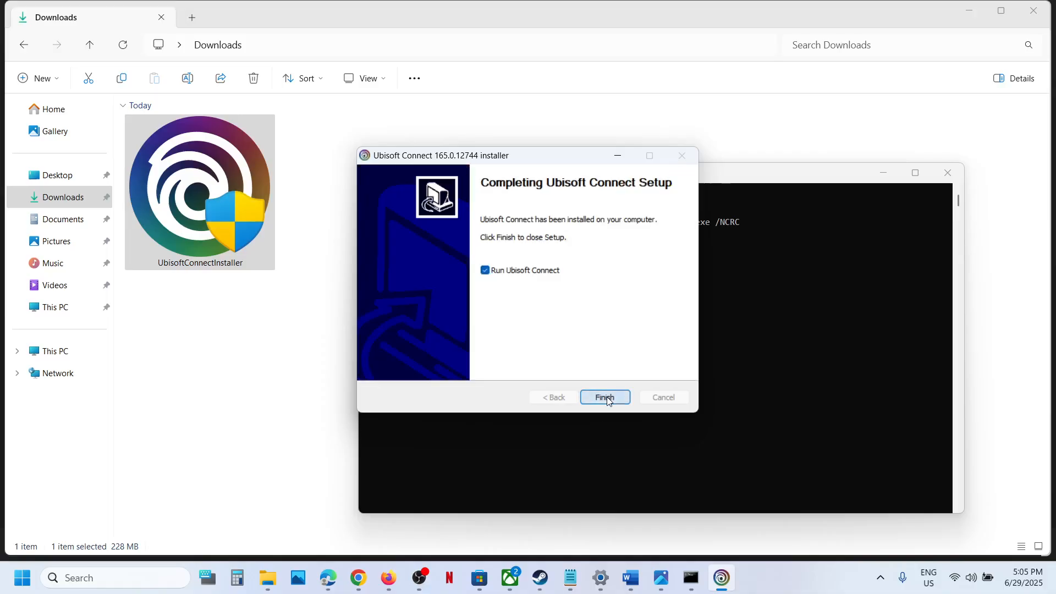
{"action": "left_click", "coordinate": [605, 397]}
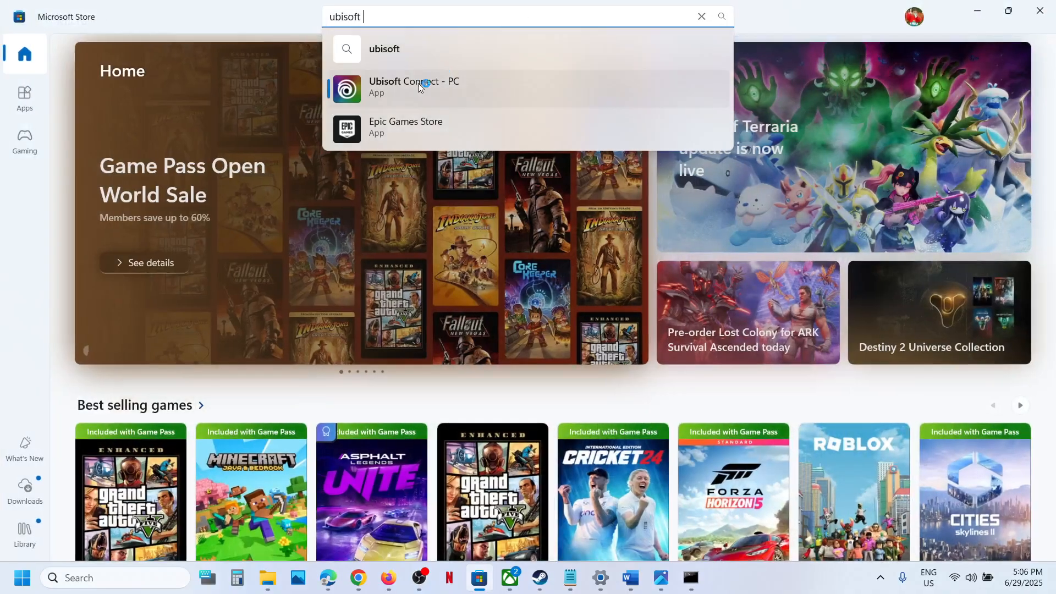
Show the Ubisoft Connect - PC page in Microsoft Store, listed as Installed.
{"action": "left_click", "coordinate": [415, 88]}
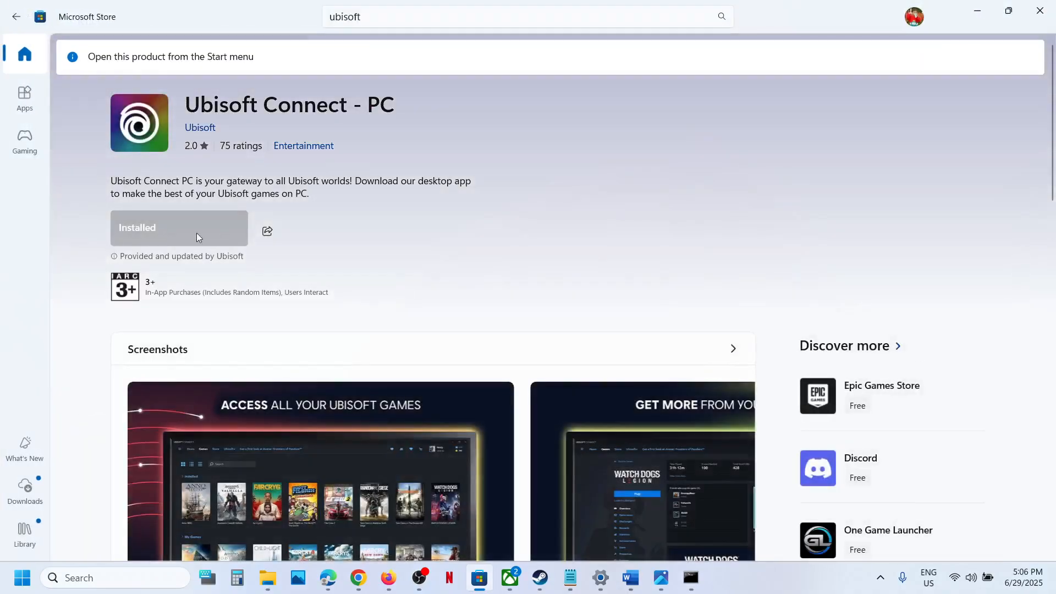